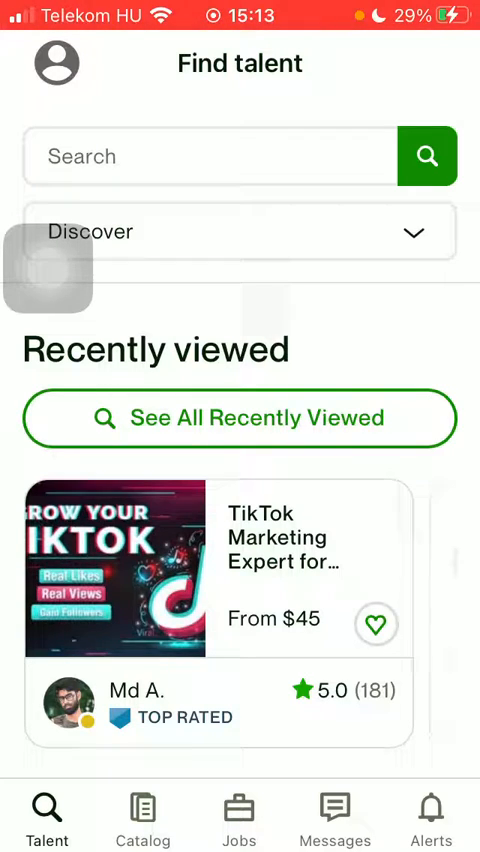
Reach the account Settings from the profile avatar's side menu
left_click(57, 64)
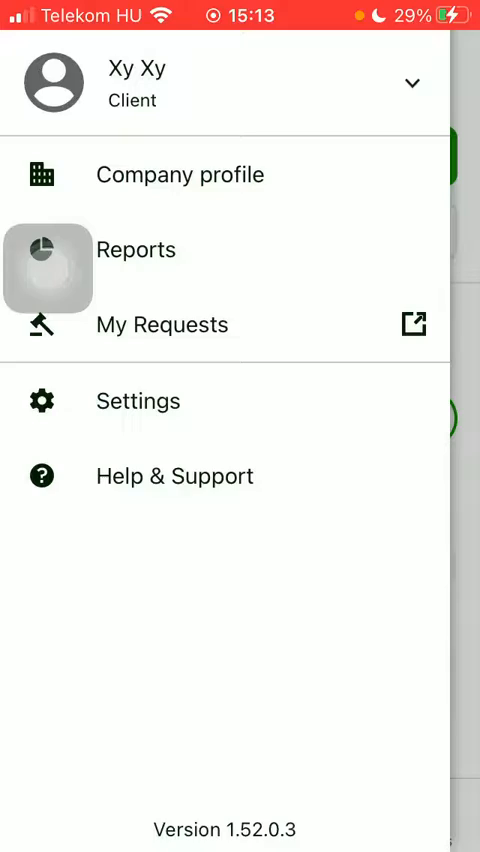
left_click(138, 401)
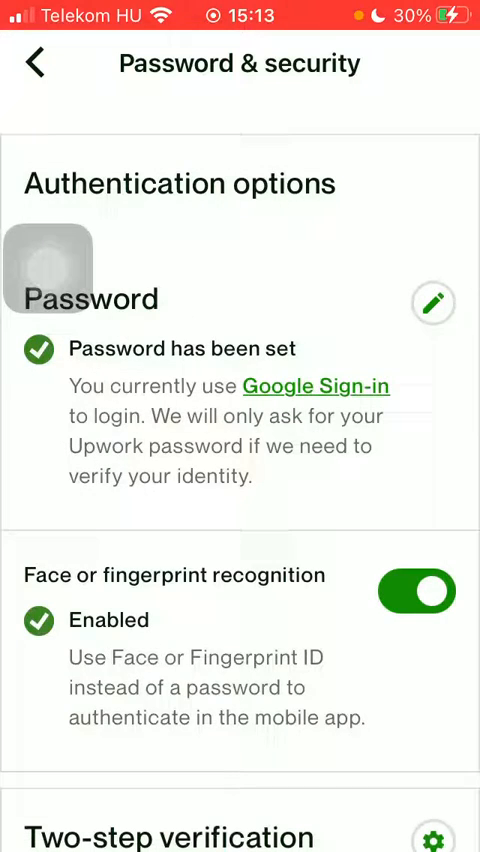
scroll("down", 3)
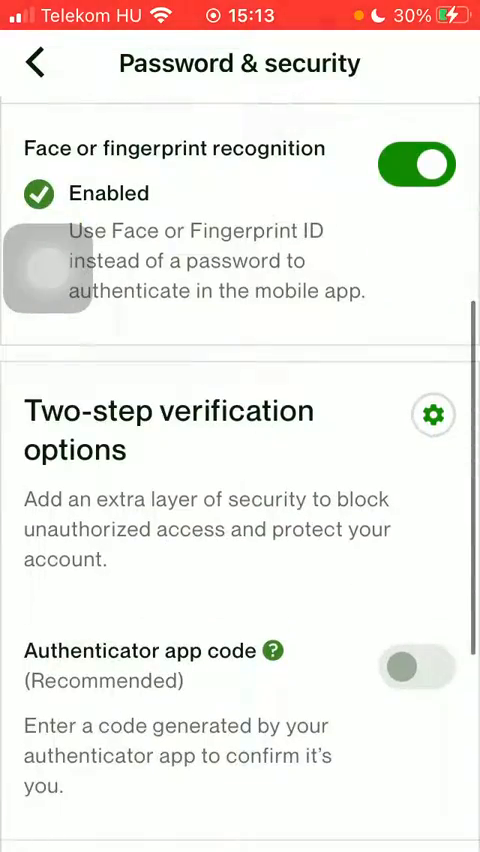
scroll("down", 3)
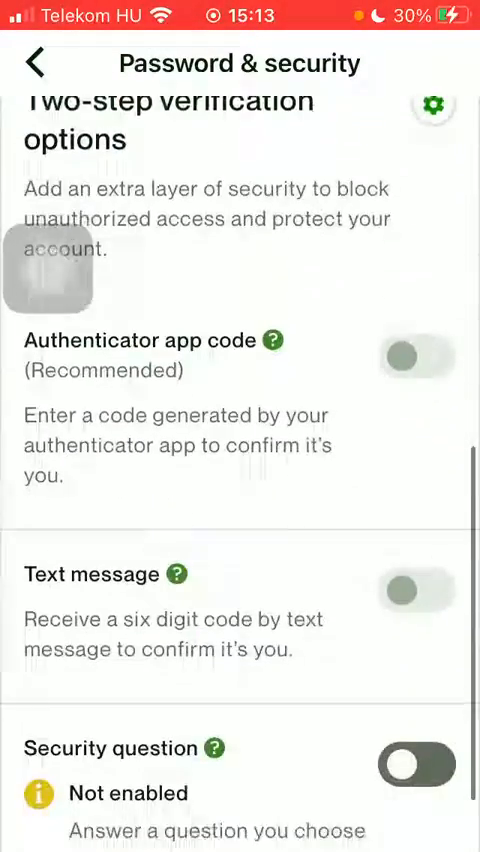
scroll("down", 3)
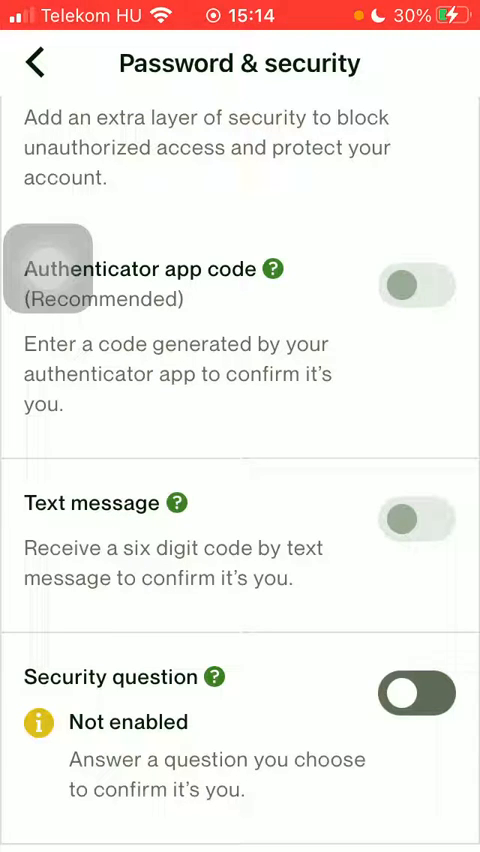
scroll("up", 3)
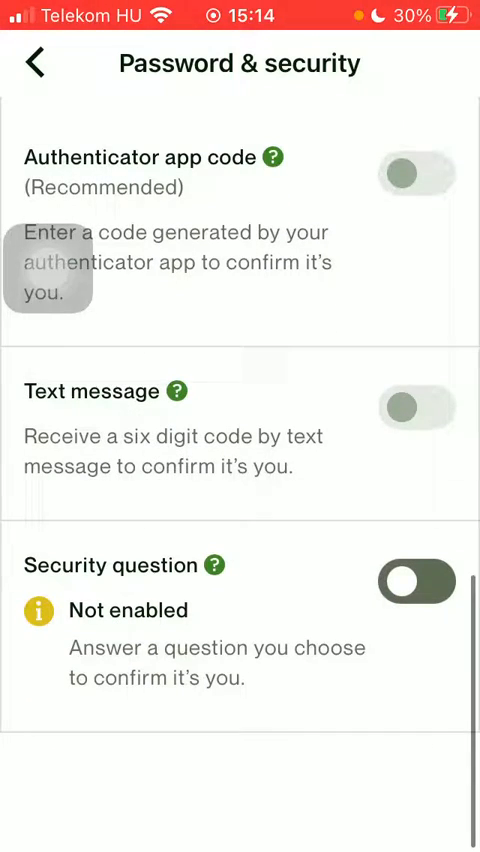
scroll("up", 3)
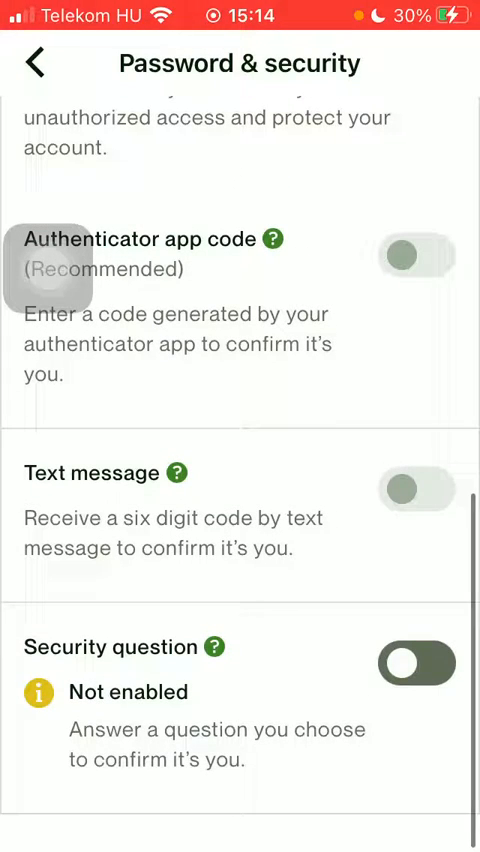
Turn on Security question verification with 'Your favorite actor', an answer entered, and save it
left_click(410, 661)
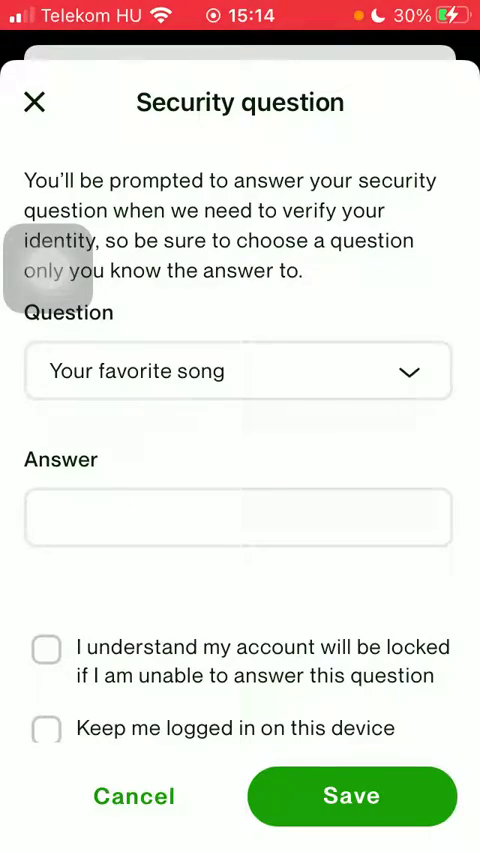
left_click(238, 371)
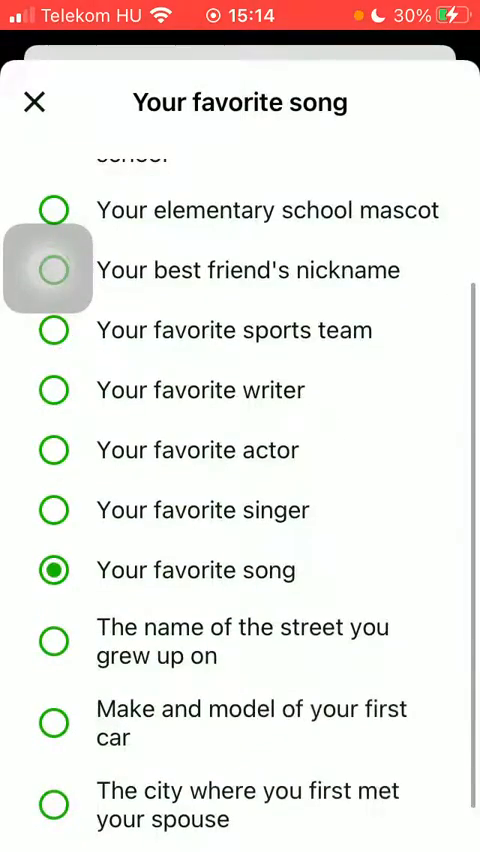
left_click(54, 570)
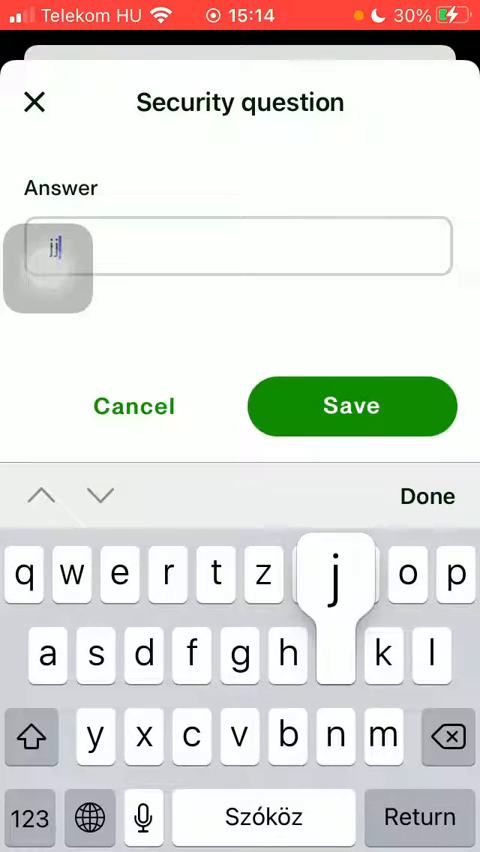
left_click(427, 496)
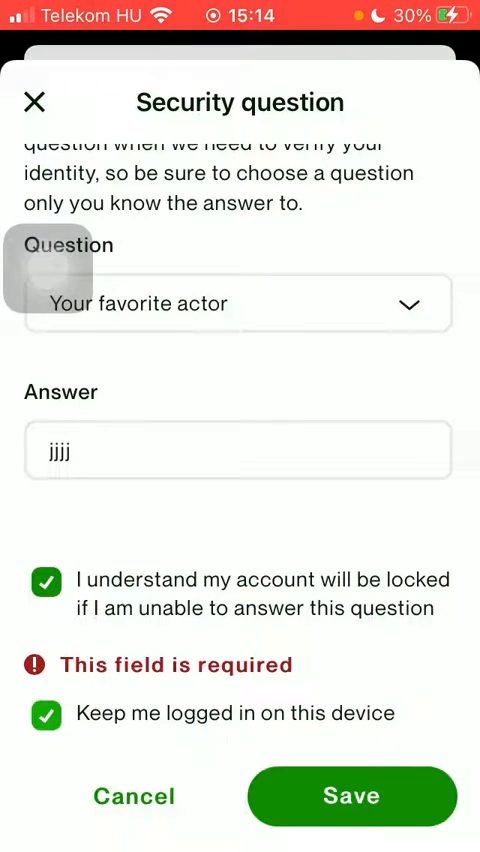
left_click(352, 796)
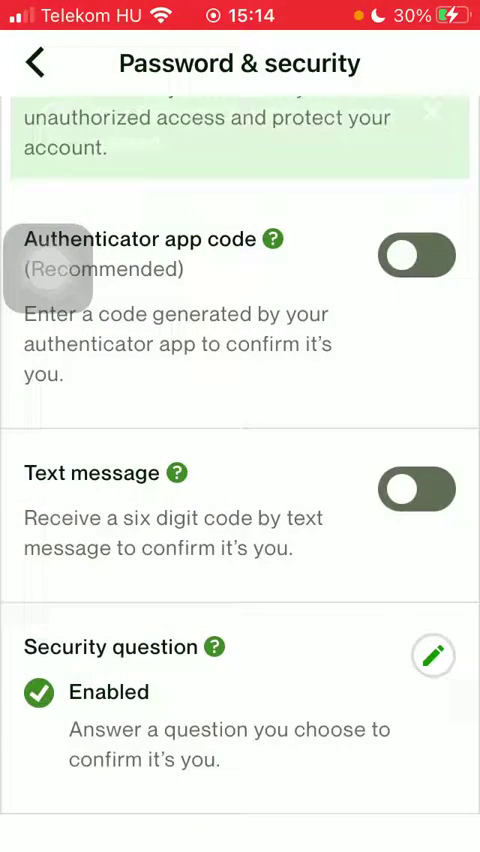